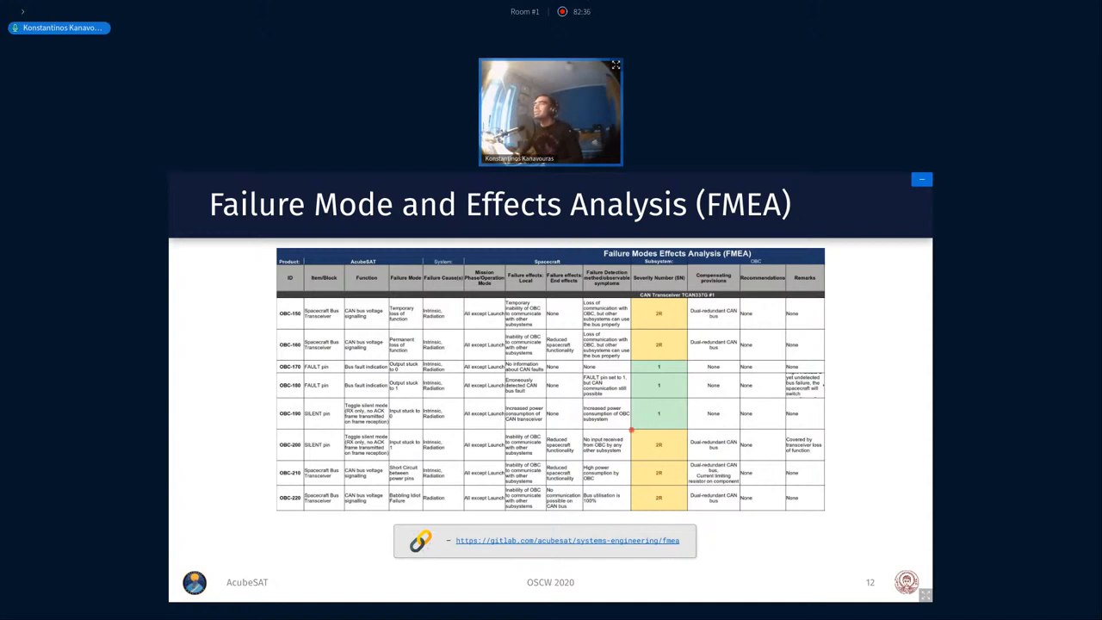
Advance the shared deck from the FMEA table to the Hardware In The Loop slide
key("Right")
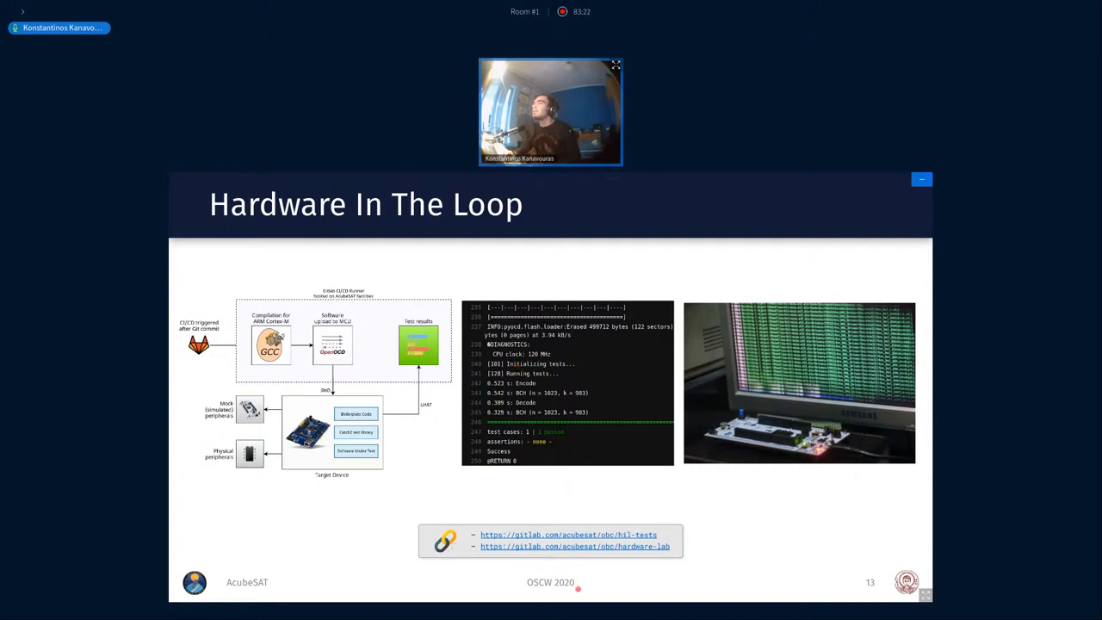
Advance through the Functional Architecture and MAIV Plan slides to the closing Thank you slide
key("right")
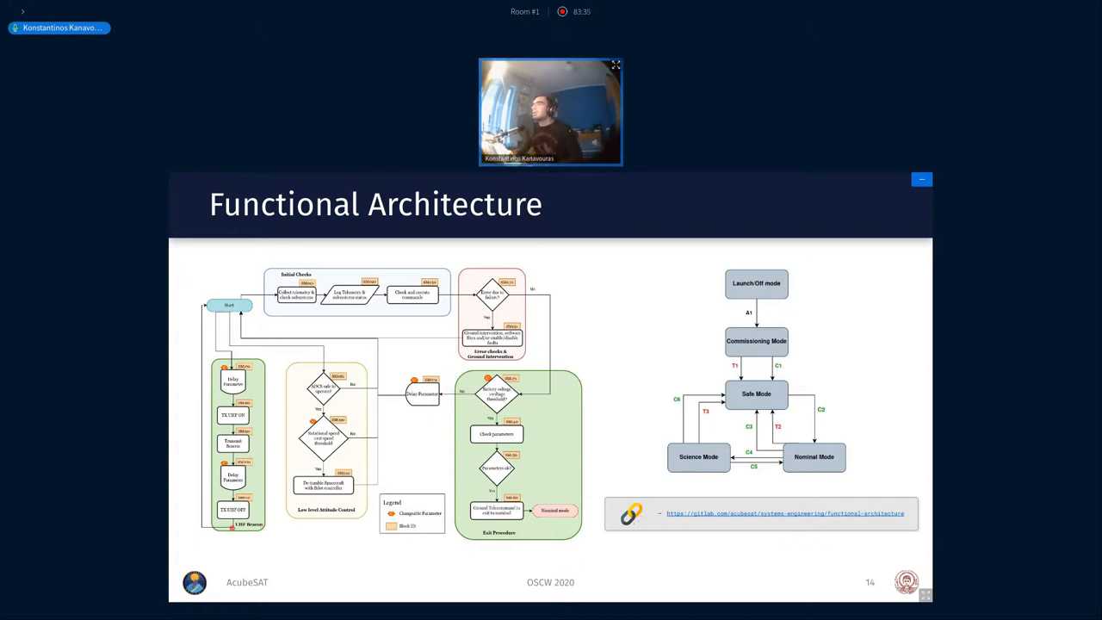
key("right")
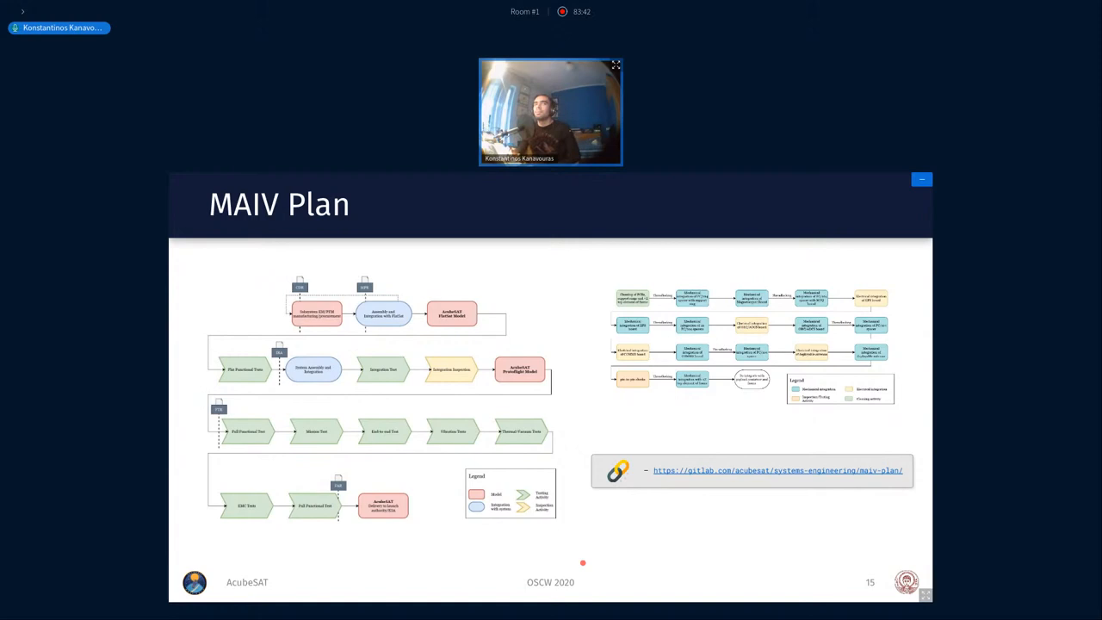
key("Right")
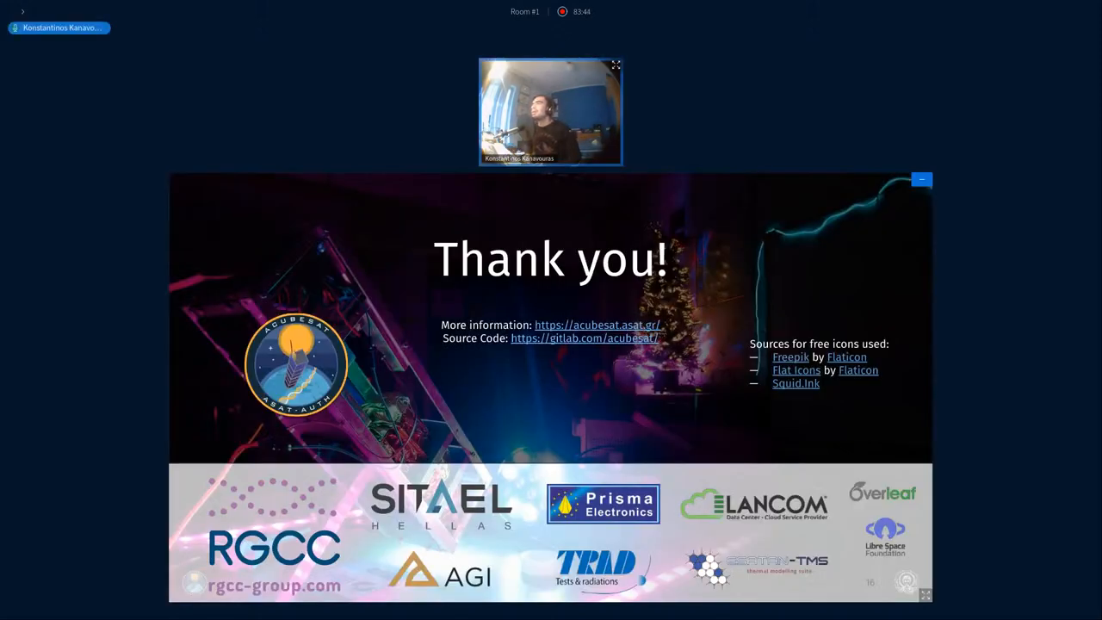